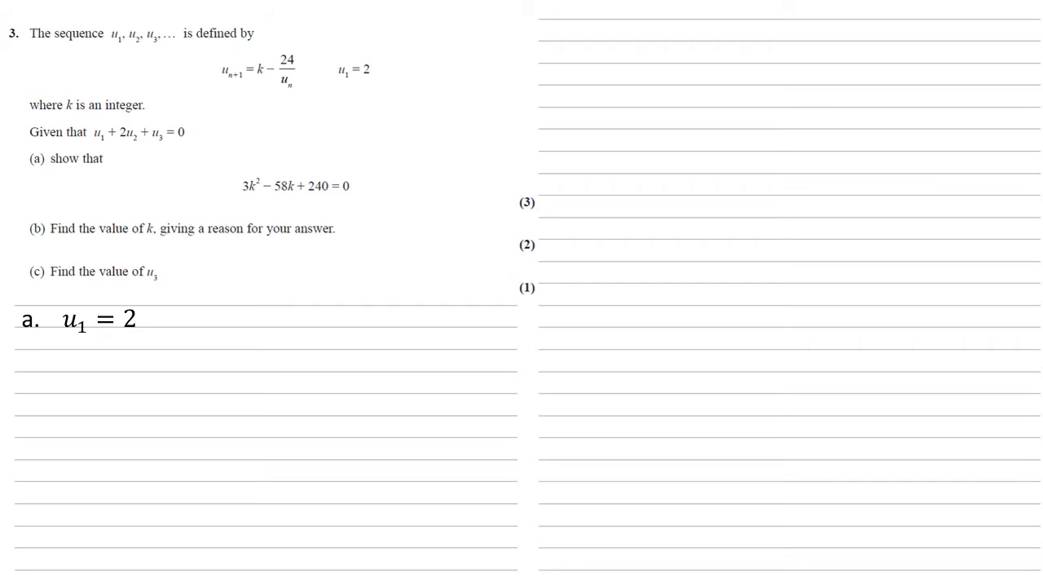
type("u_2 = k - 24/2")
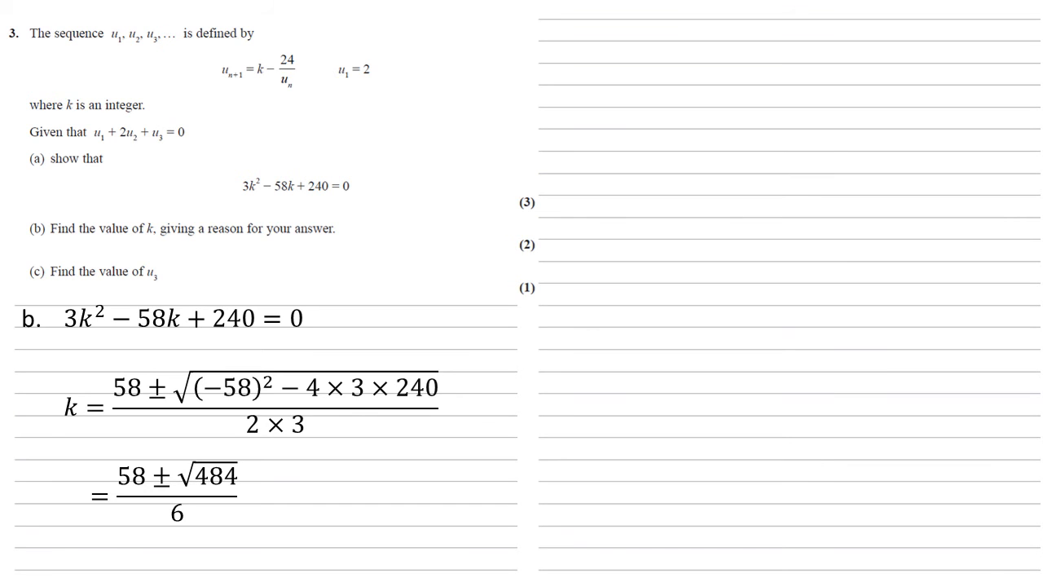
type("k = 40/3 and 6")
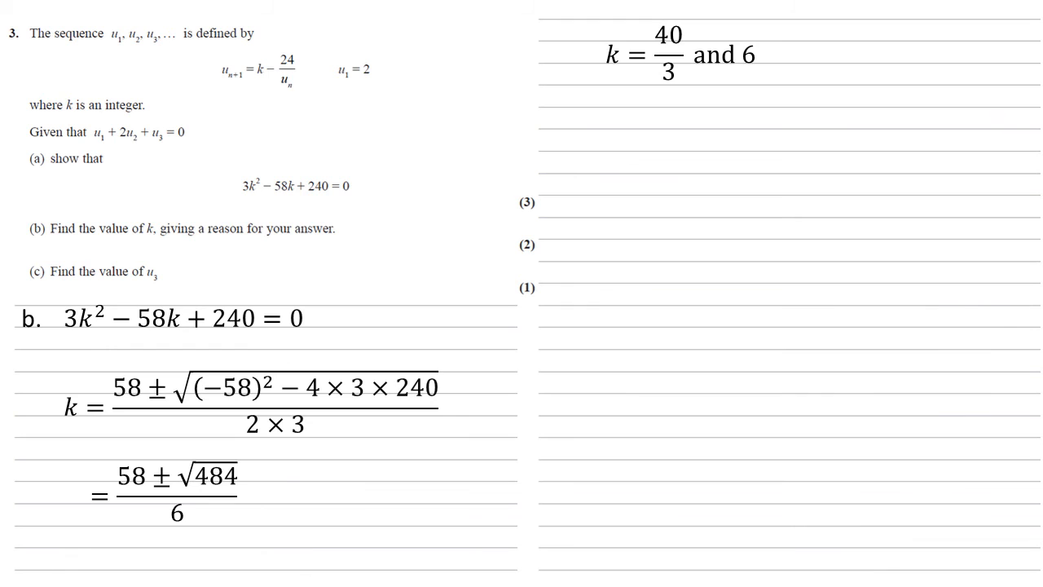
type("k is an integer")
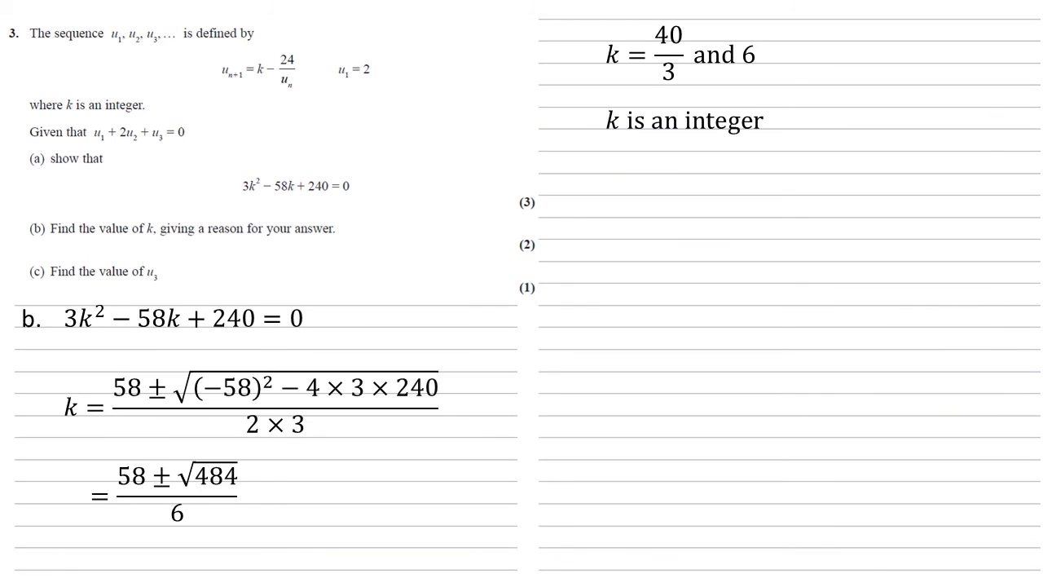